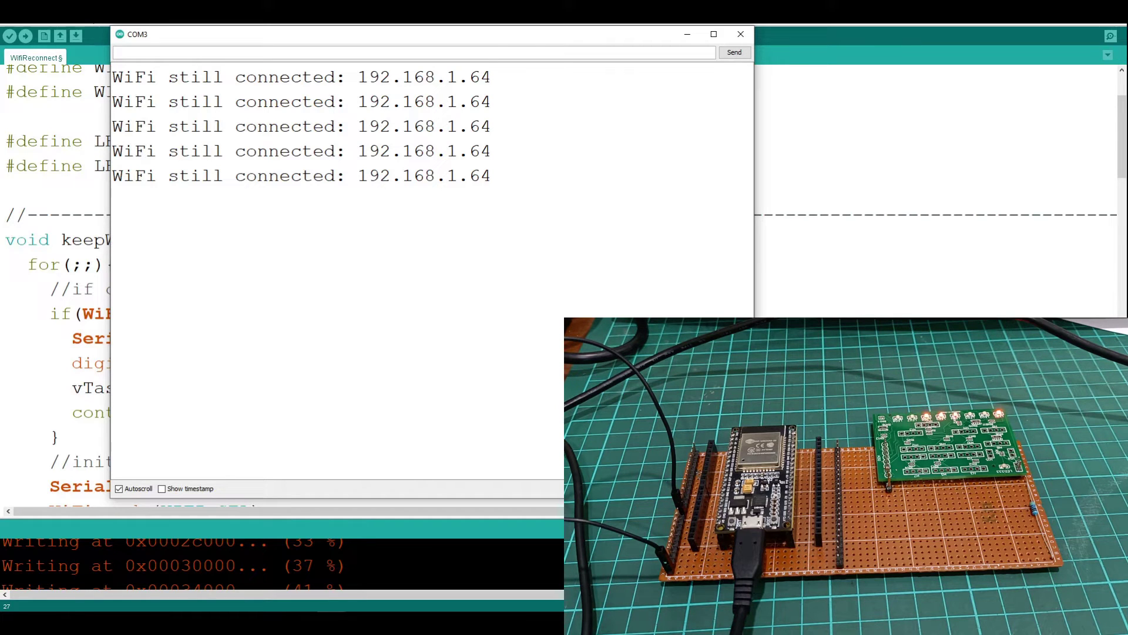
Step: Close the Serial Monitor and click into the WifiReconnect sketch's definition lines
left_click(741, 34)
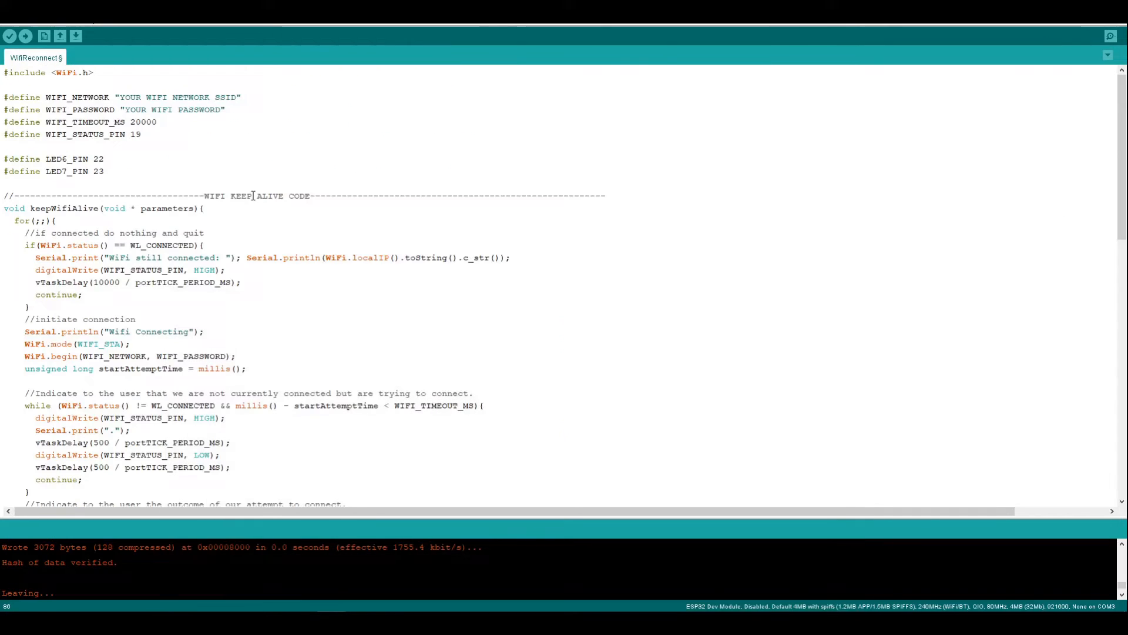
mouse_move(235, 318)
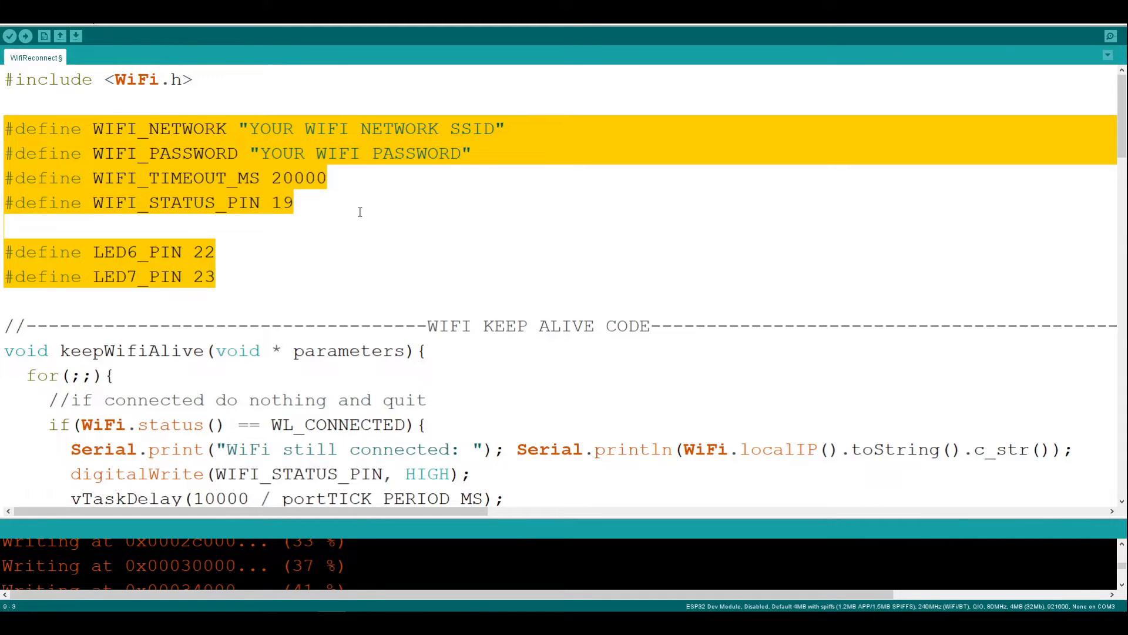
left_click(169, 252)
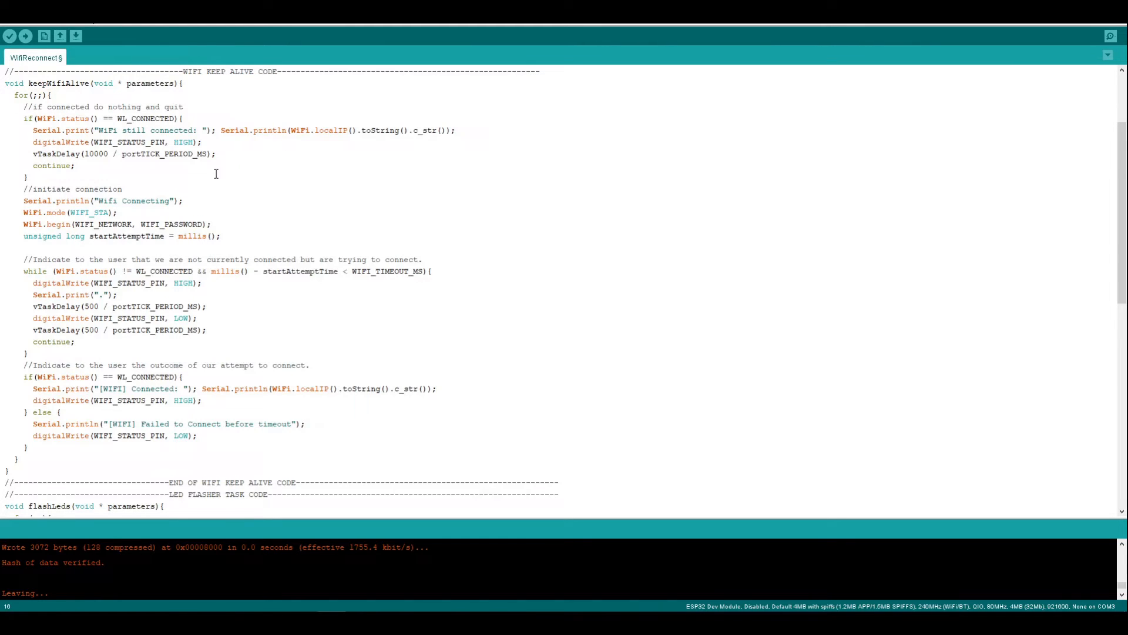
mouse_move(87, 162)
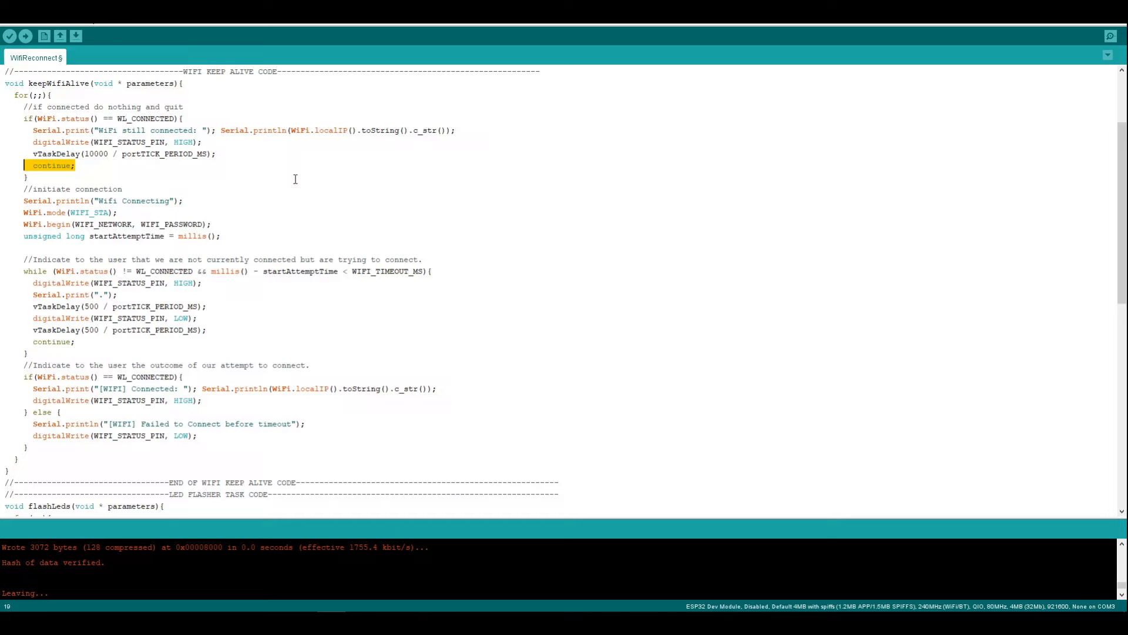
scroll("down", 3)
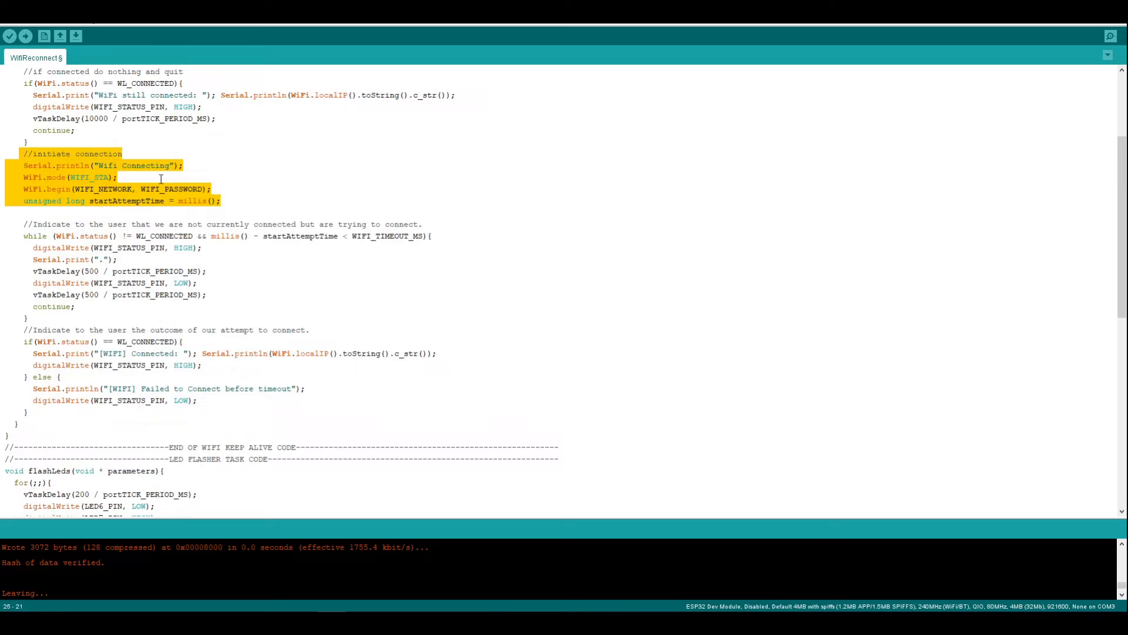
left_click(223, 200)
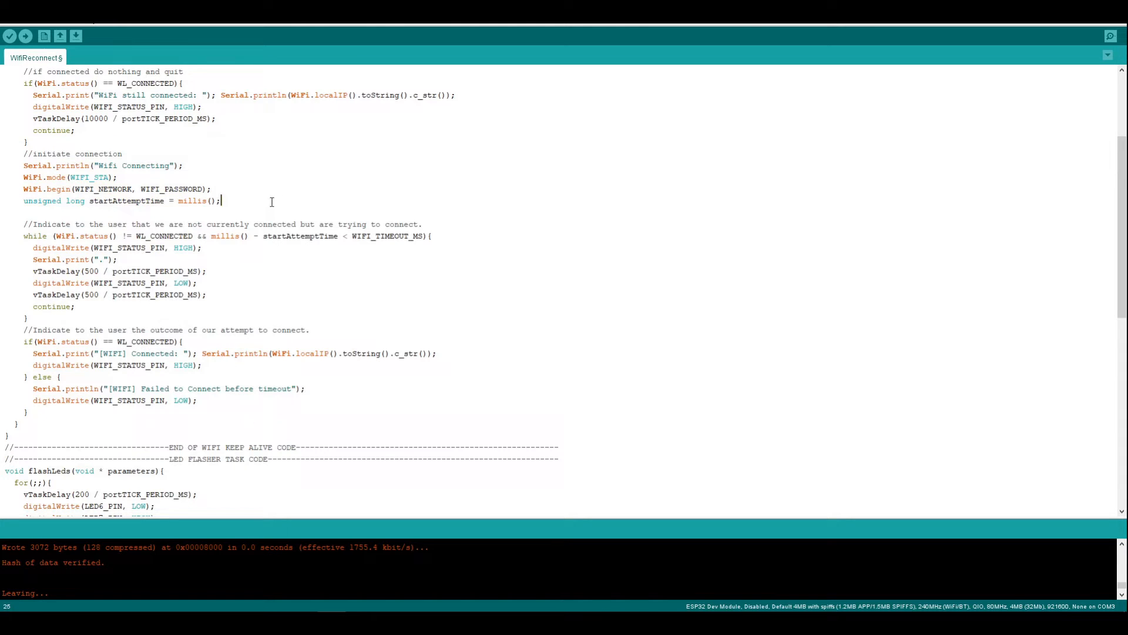
left_click_drag(23, 224, 29, 318)
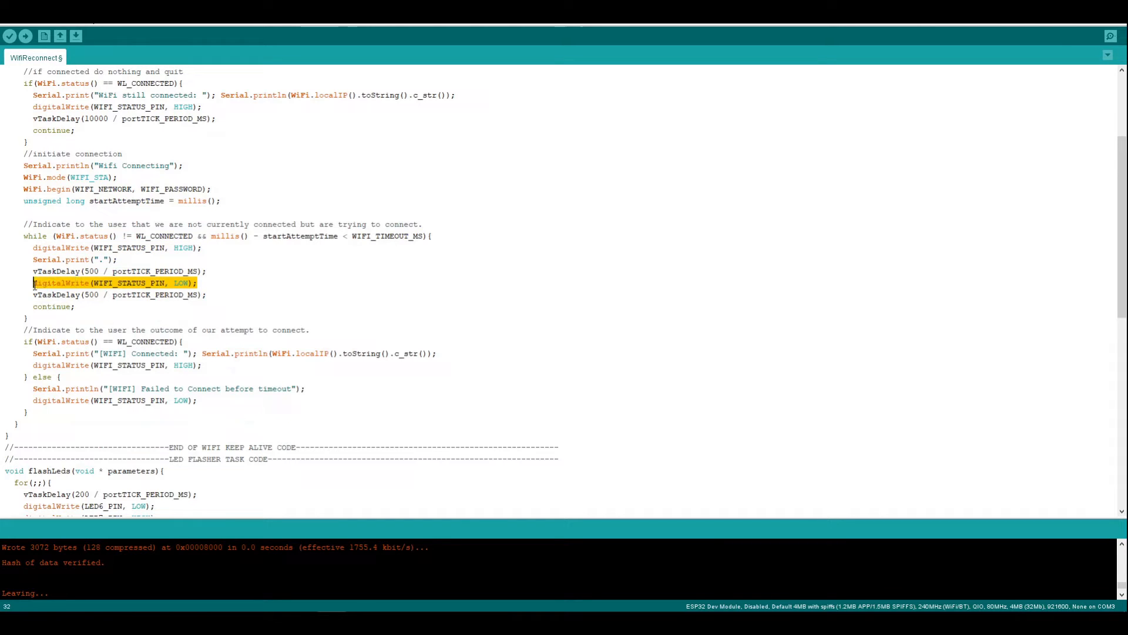
mouse_move(268, 276)
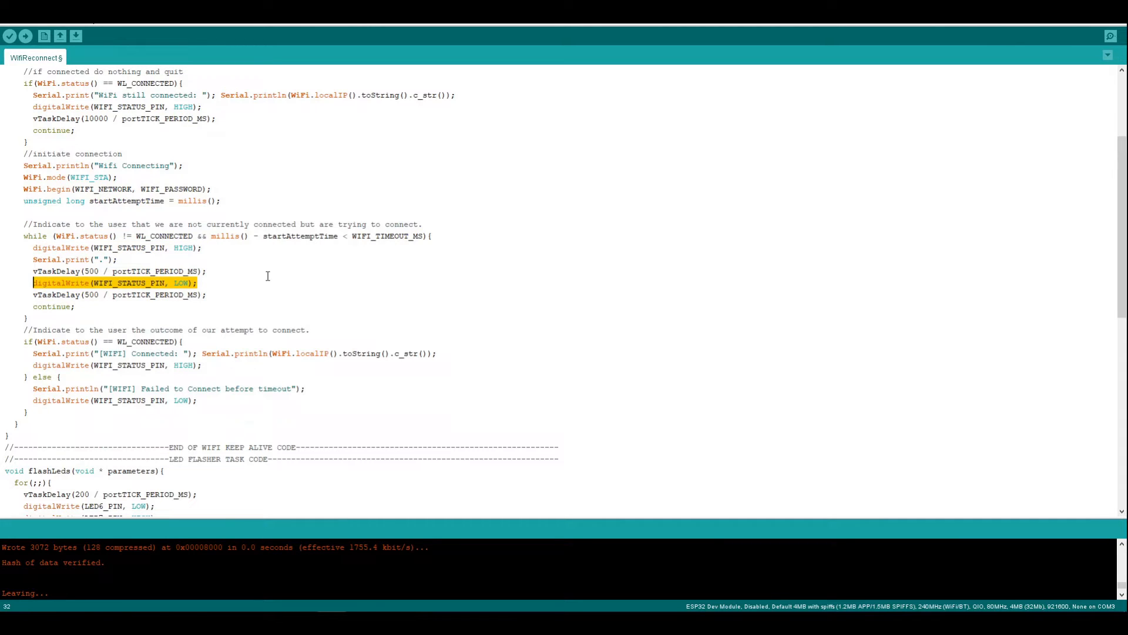
scroll("down", 3)
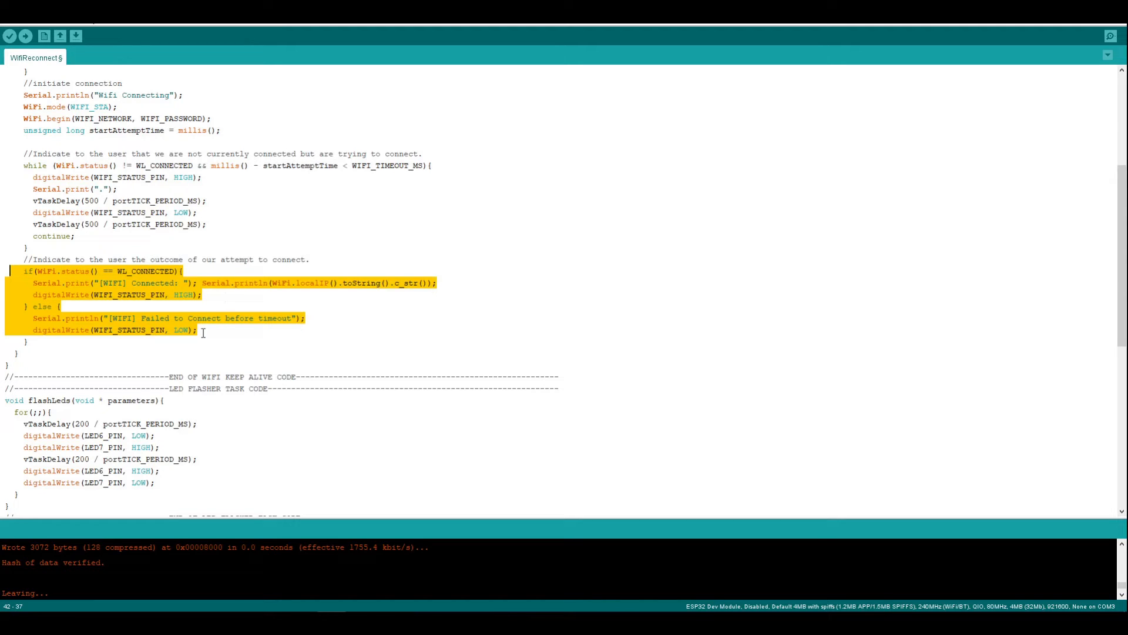
mouse_move(359, 395)
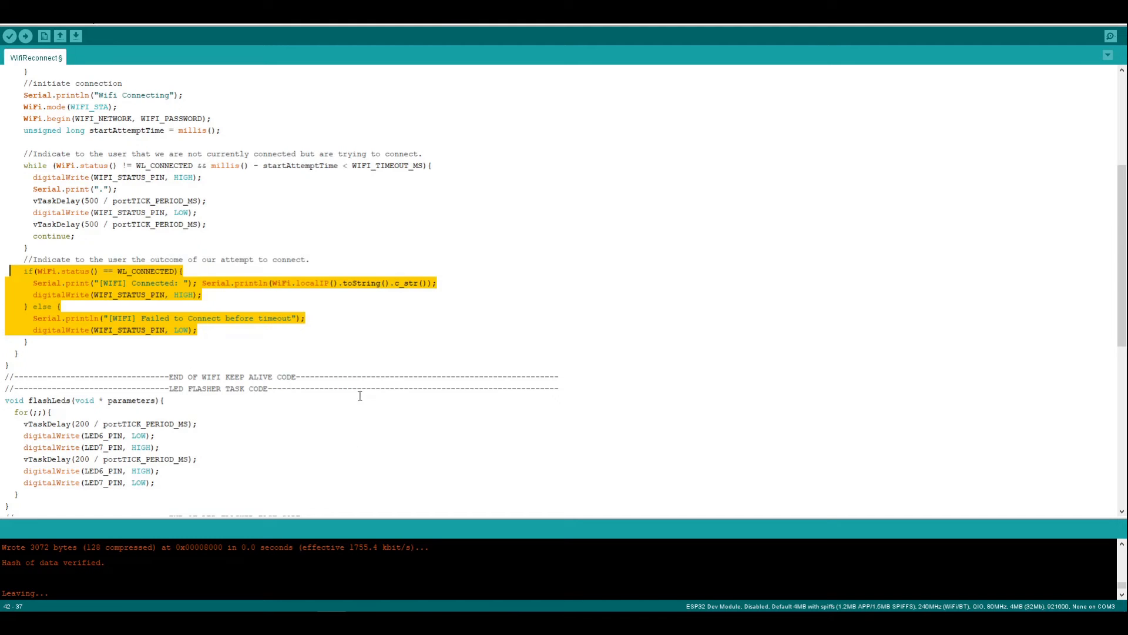
scroll("down", 3)
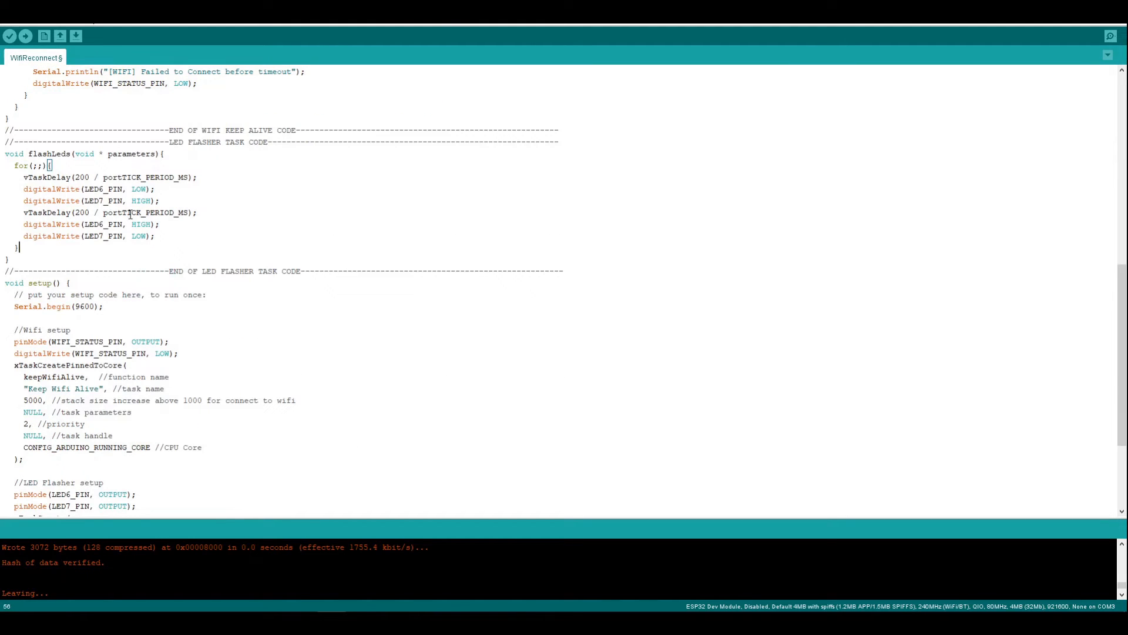
left_click_drag(7, 153, 7, 260)
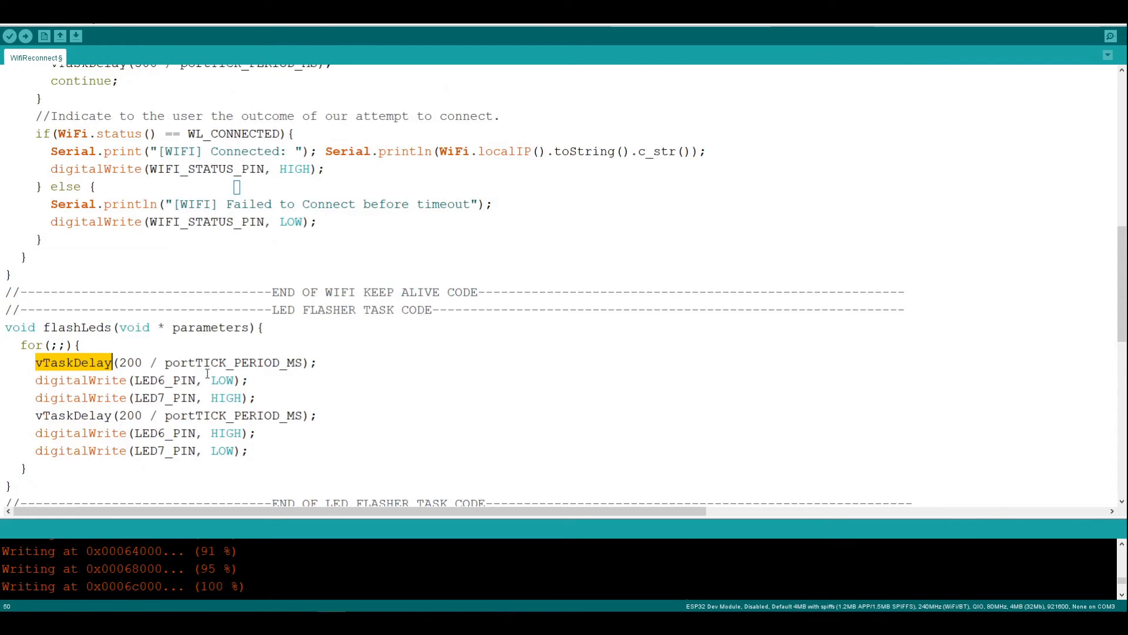
scroll("down", 3)
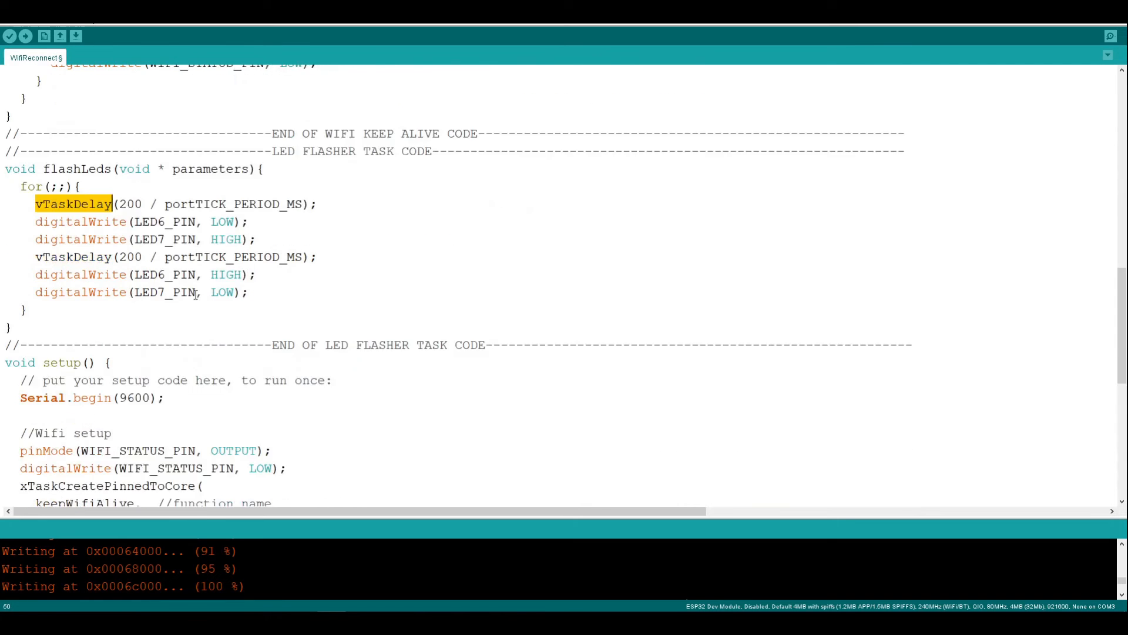
scroll("down", 3)
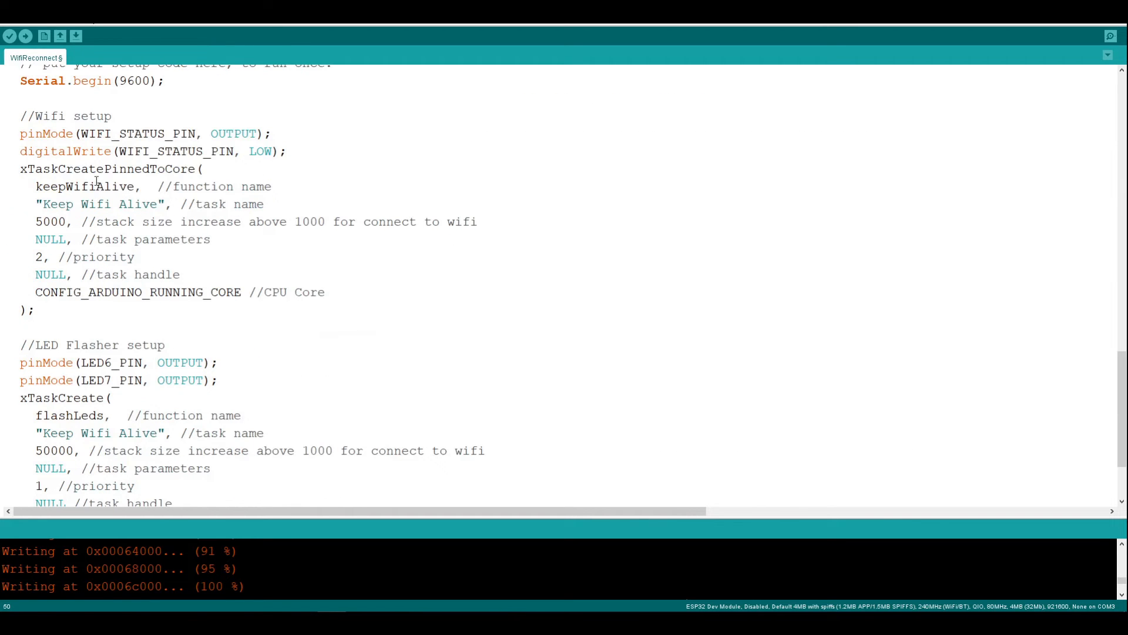
double_click(106, 169)
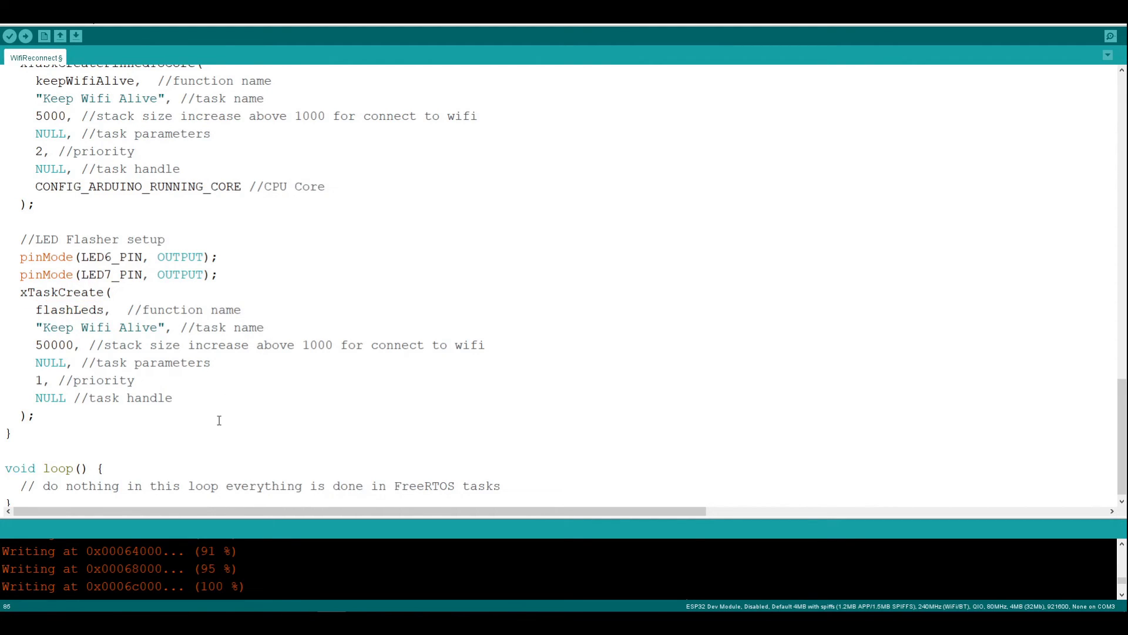
mouse_move(223, 422)
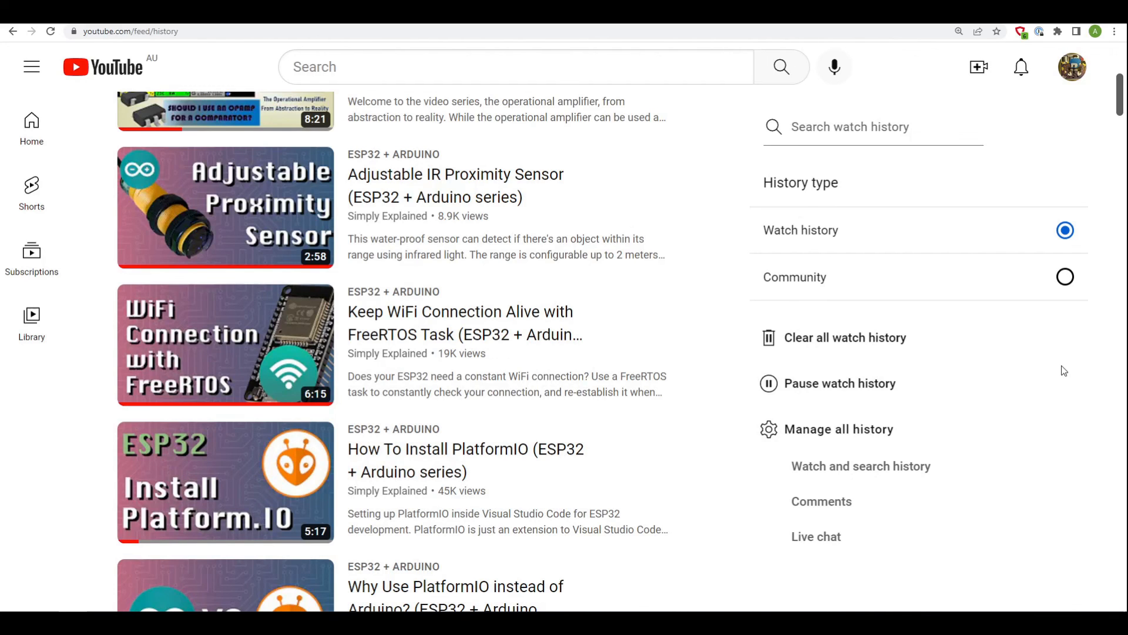
mouse_move(1101, 430)
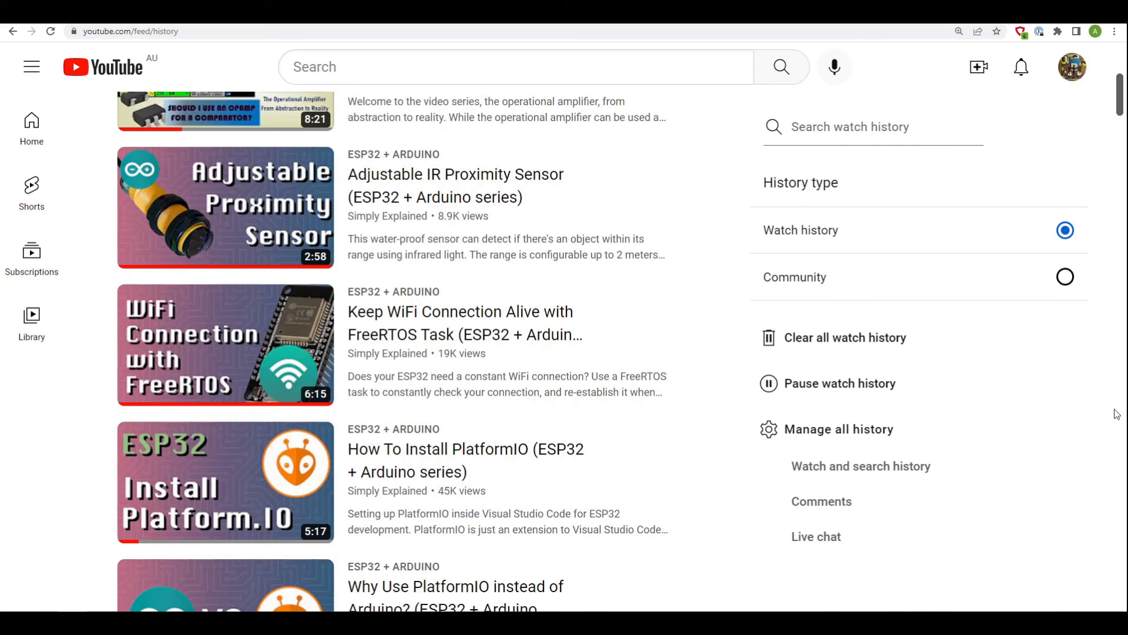